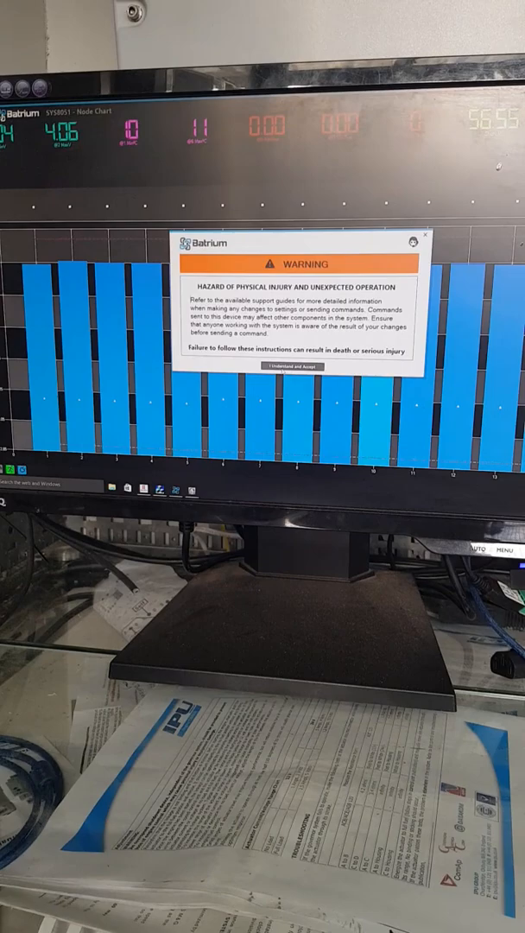
Accept the hazard warning with "I Understand and Accept" to reach Critical control logic
left_click(293, 388)
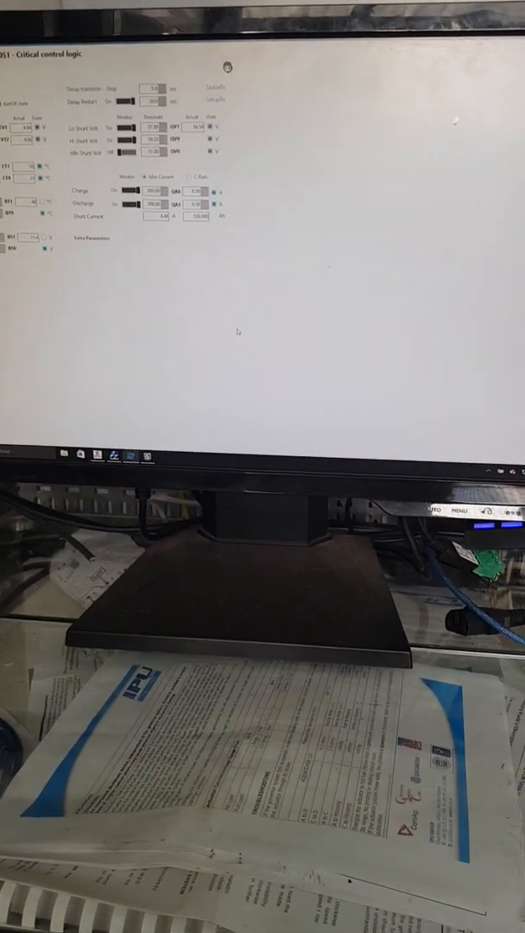